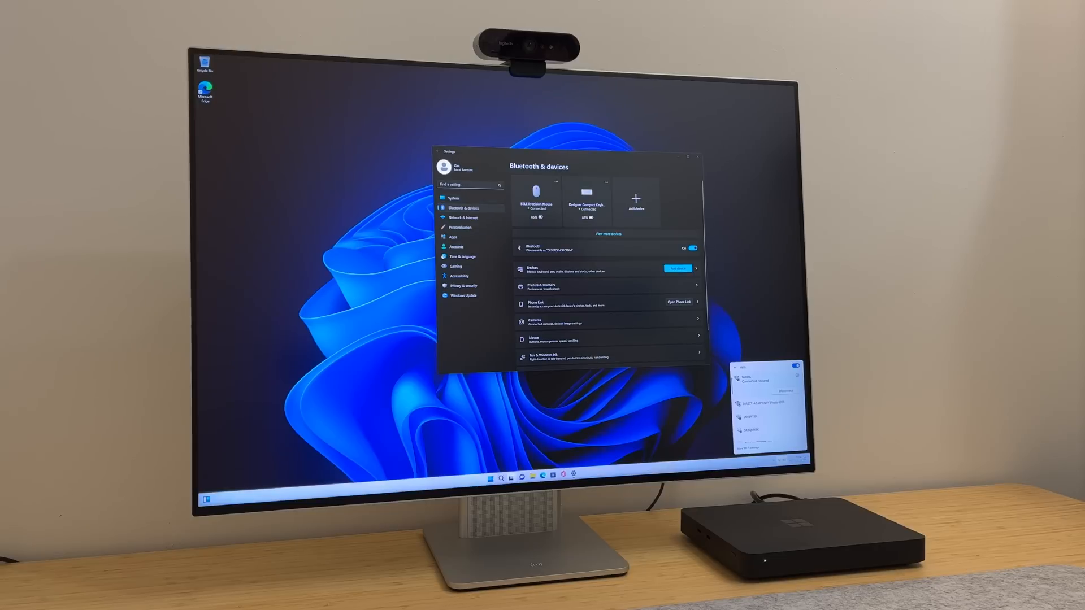
Go from Bluetooth & devices to Network & internet, then the System page
left_click(491, 478)
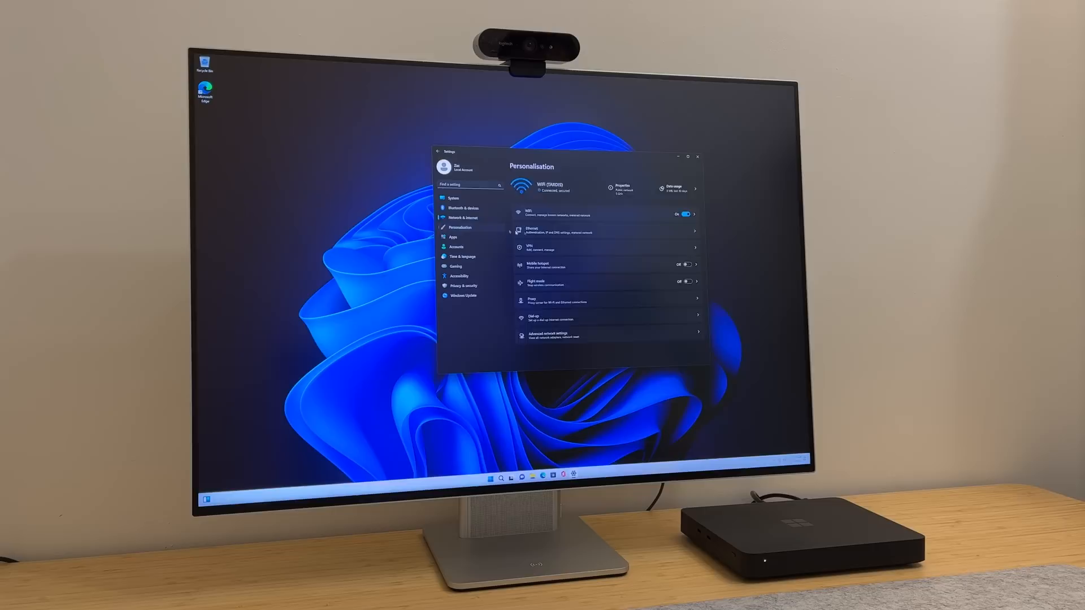
left_click(460, 227)
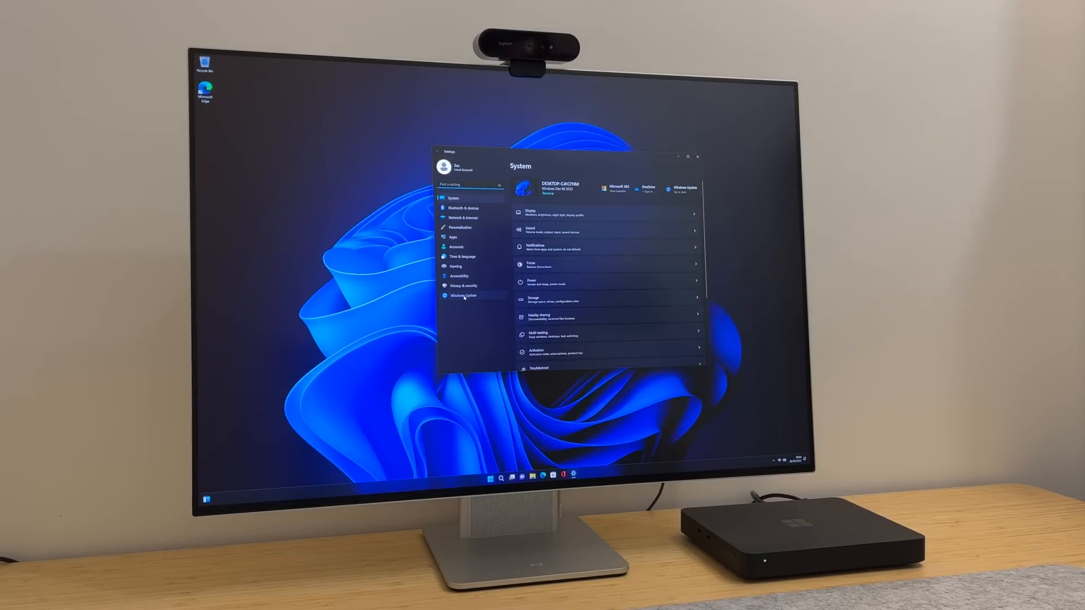
Open Windows Update and start a check for updates
left_click(463, 296)
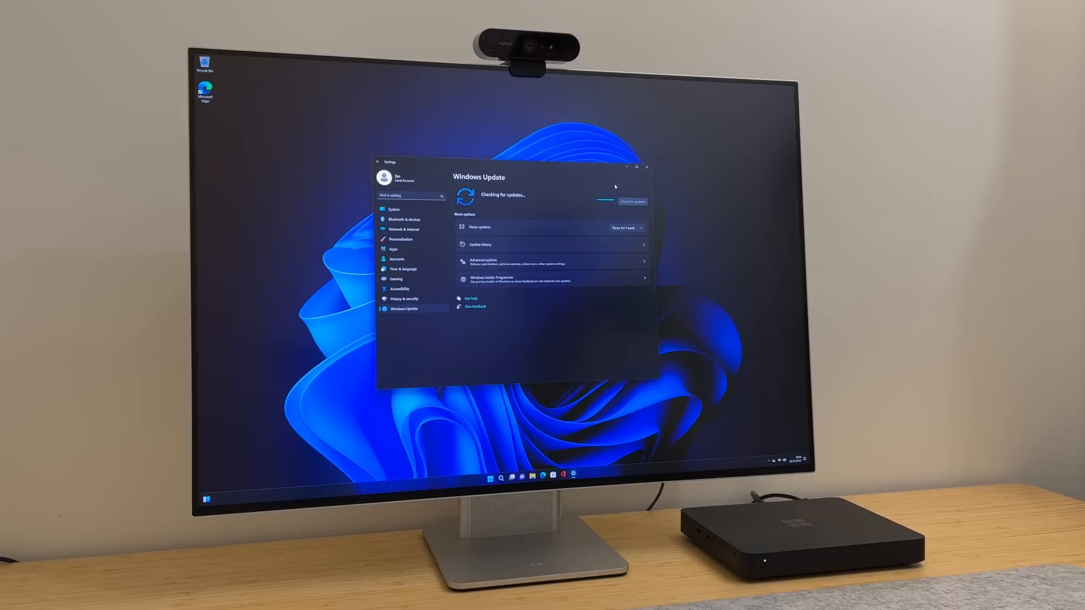
left_click(796, 458)
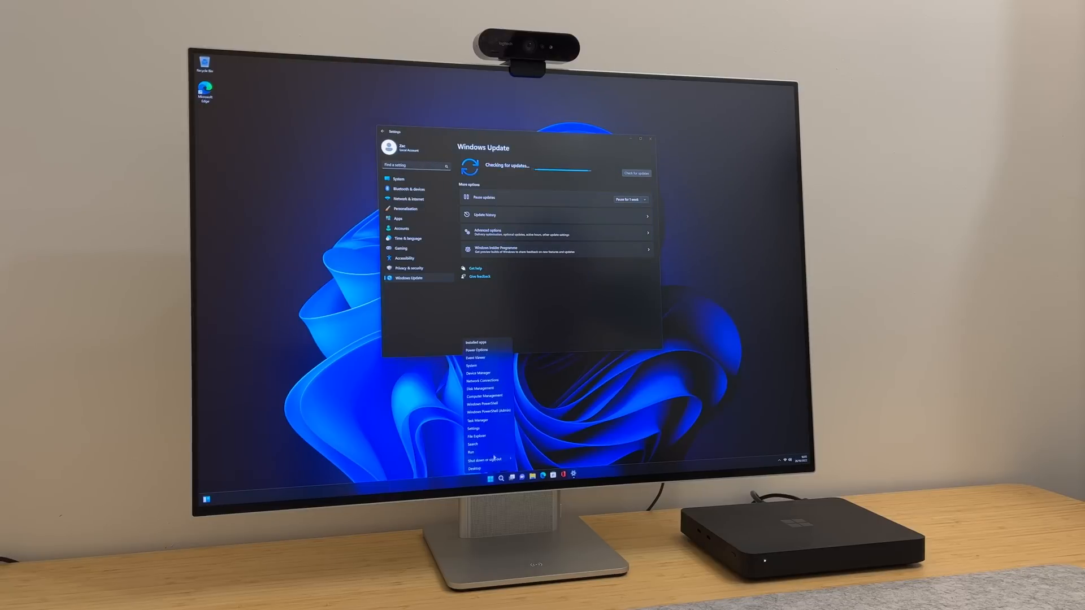
Launch Task Manager, view the Memory and Snapdragon CPU graphs, then show Task View
left_click(475, 420)
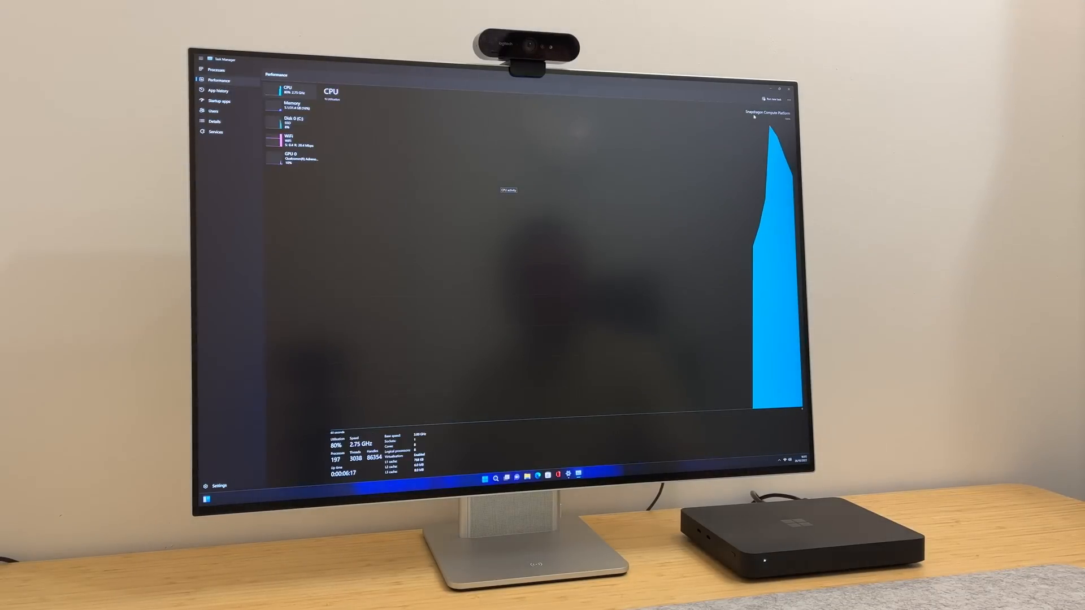
left_click(292, 107)
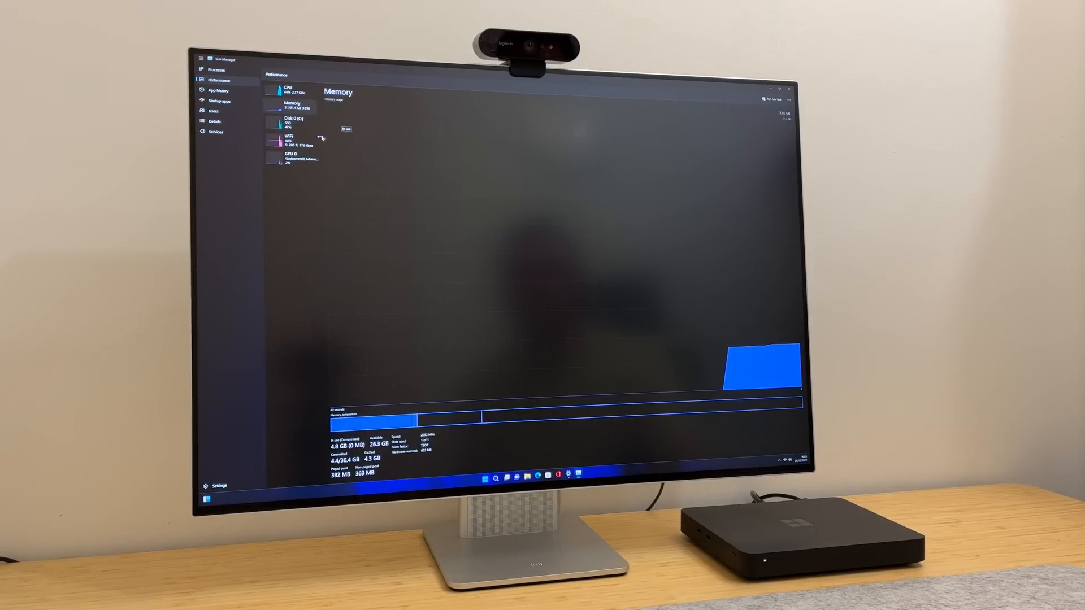
left_click(287, 88)
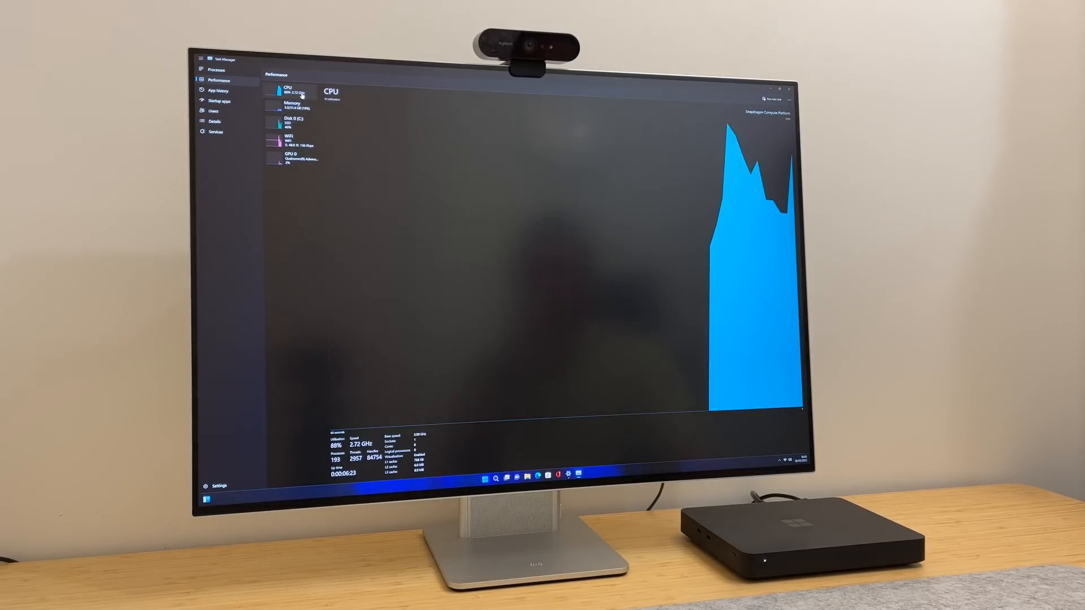
left_click(469, 478)
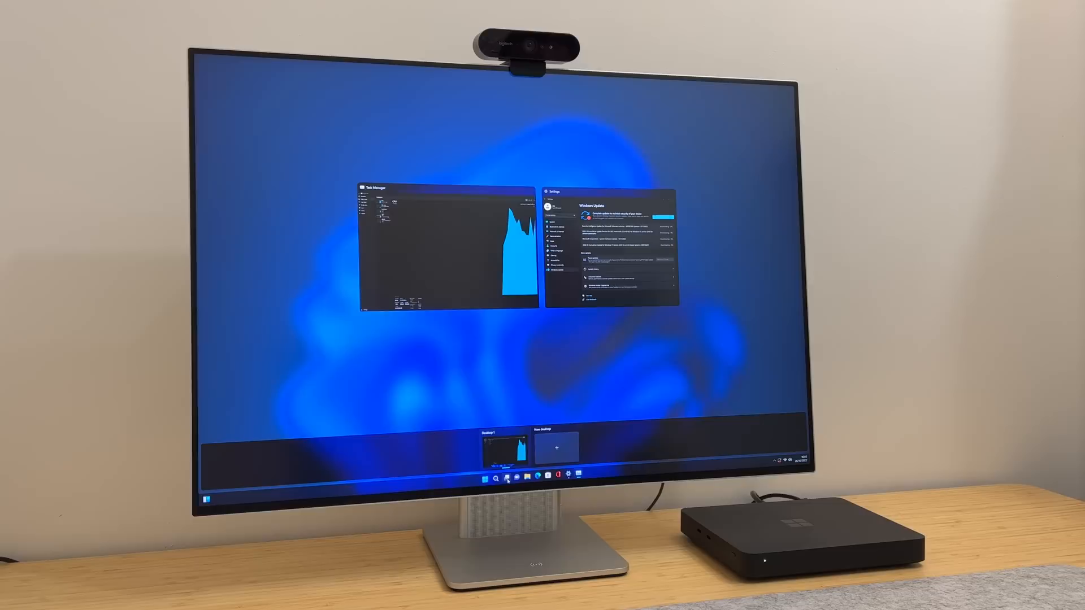